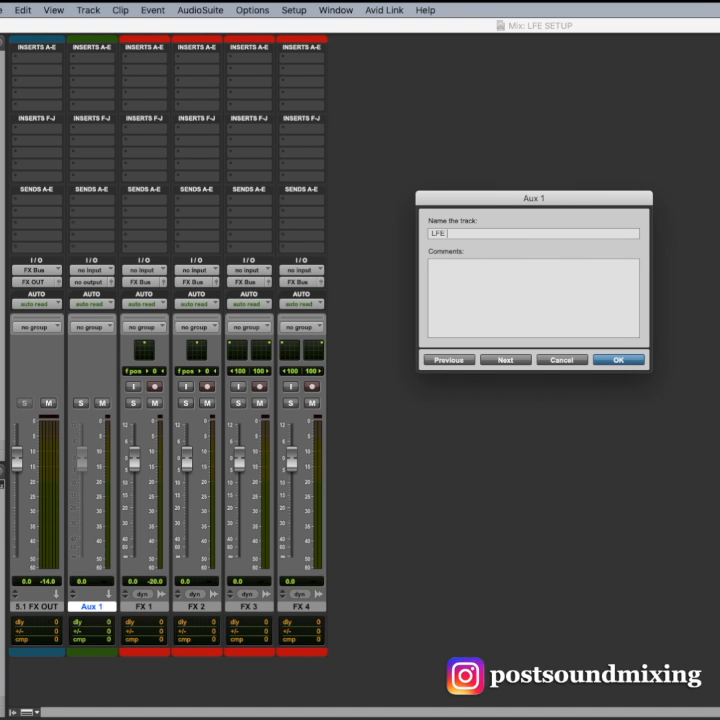
Confirm the aux track's new name LFE AUX.
{"action": "left_click", "coordinate": [618, 360]}
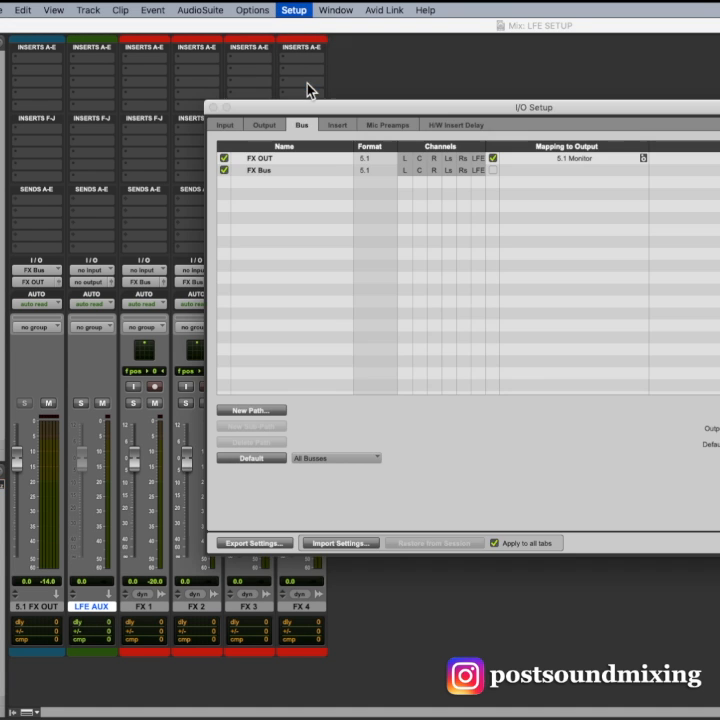
Create a new mono bus path named LFE Send.
{"action": "left_click", "coordinate": [252, 408]}
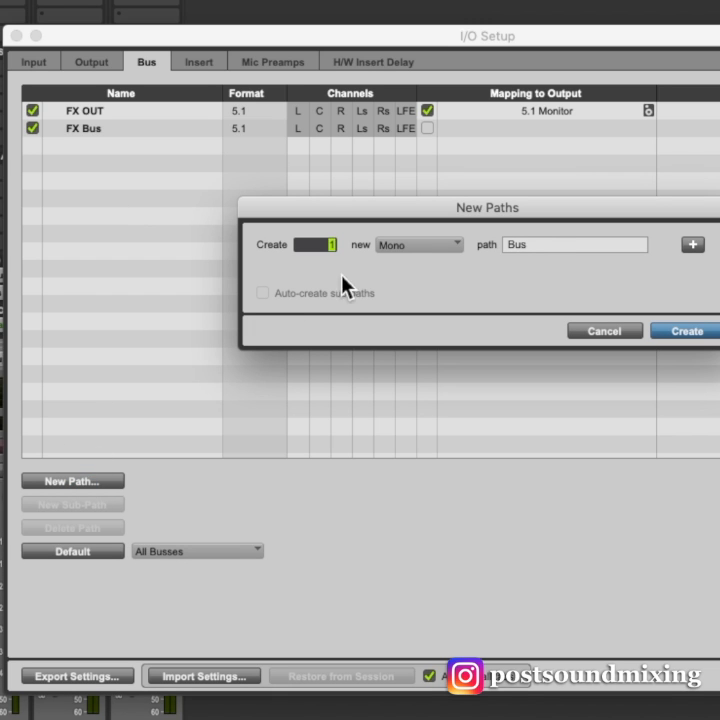
{"action": "type", "text": "LFE S"}
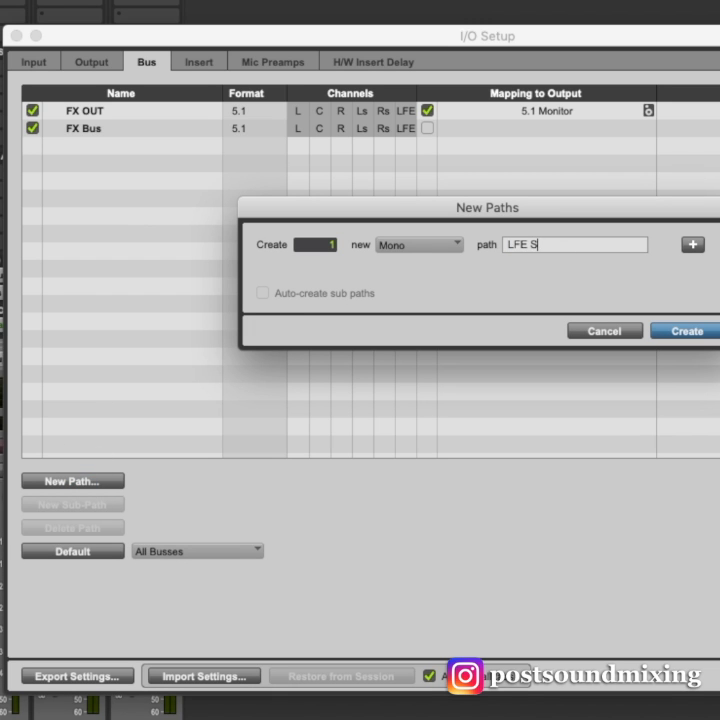
{"action": "left_click", "coordinate": [684, 332]}
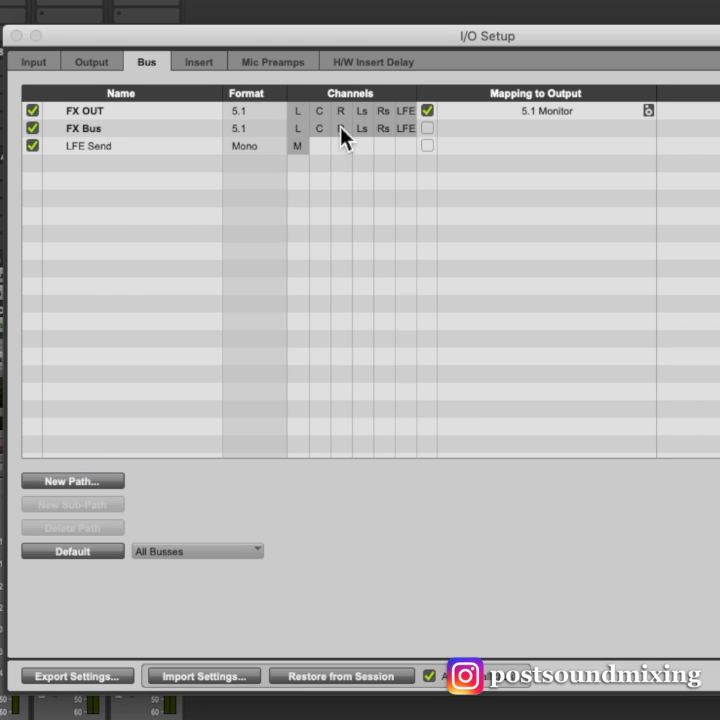
Add a mono sub-path on FX Bus's LFE channel and rename it.
{"action": "left_click", "coordinate": [84, 128]}
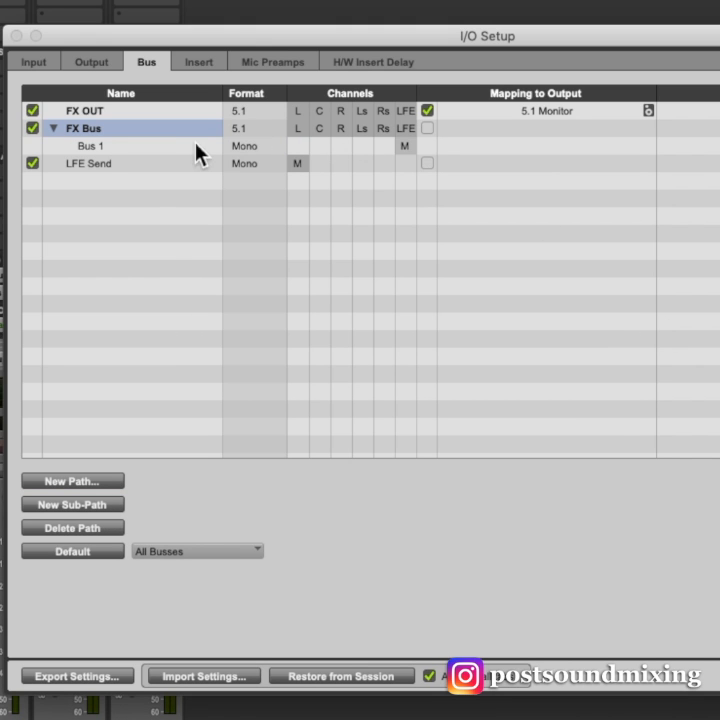
{"action": "double_click", "coordinate": [92, 144]}
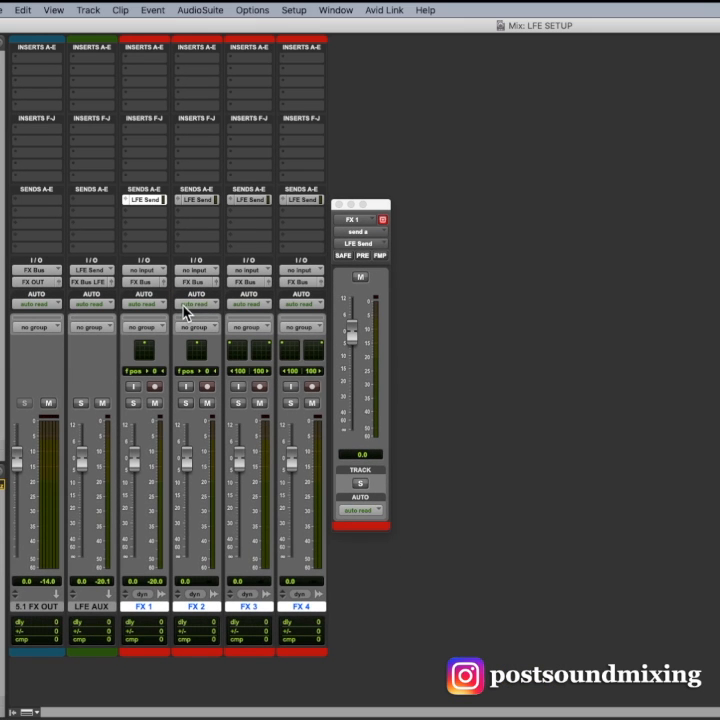
Insert EQ3 1-Band on LFE AUX as a low-pass filter with a 24 dB/oct slope.
{"action": "left_click", "coordinate": [36, 48]}
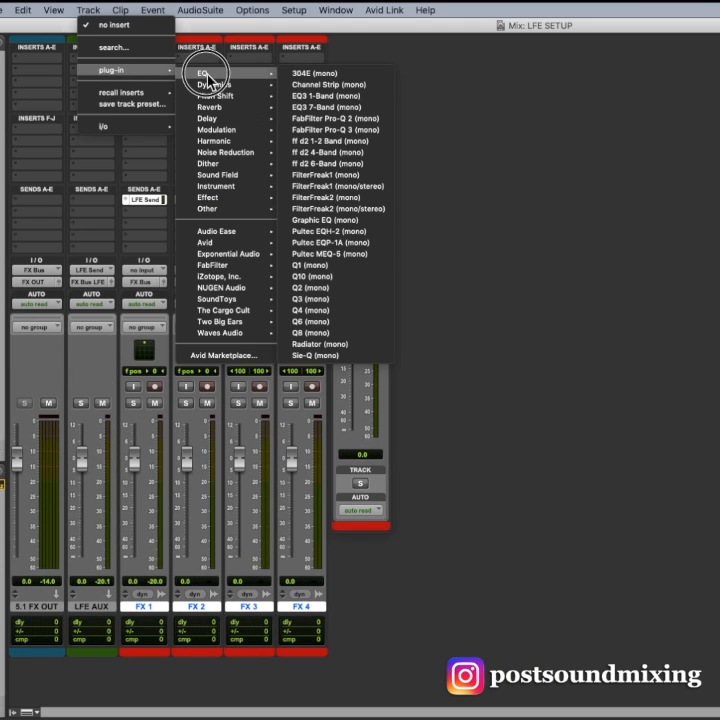
{"action": "left_click", "coordinate": [314, 96]}
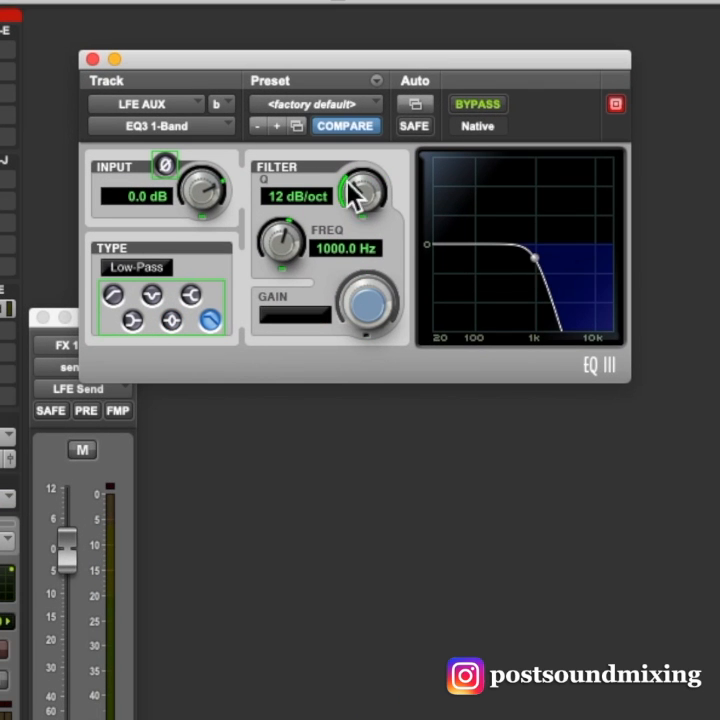
{"action": "left_click_drag", "start_coordinate": [358, 196], "coordinate": [380, 176]}
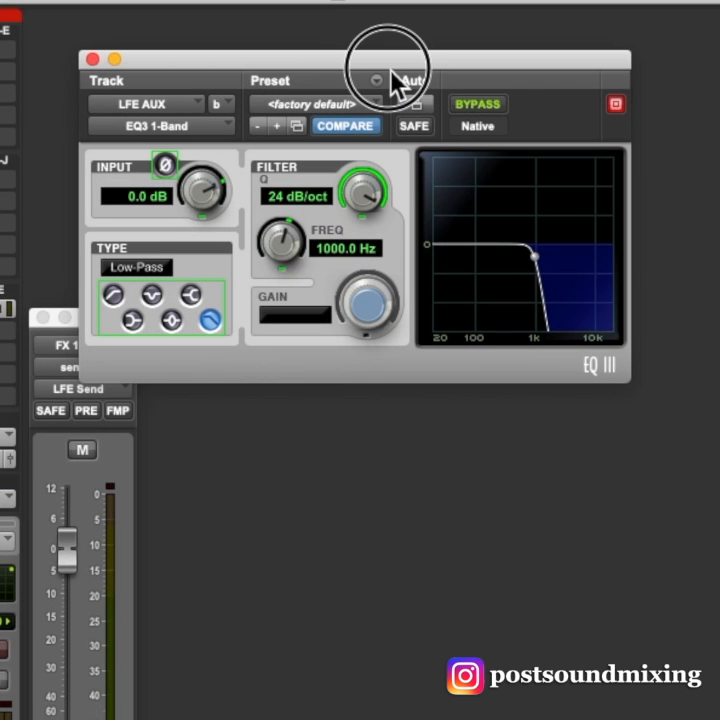
{"action": "left_click", "coordinate": [344, 248]}
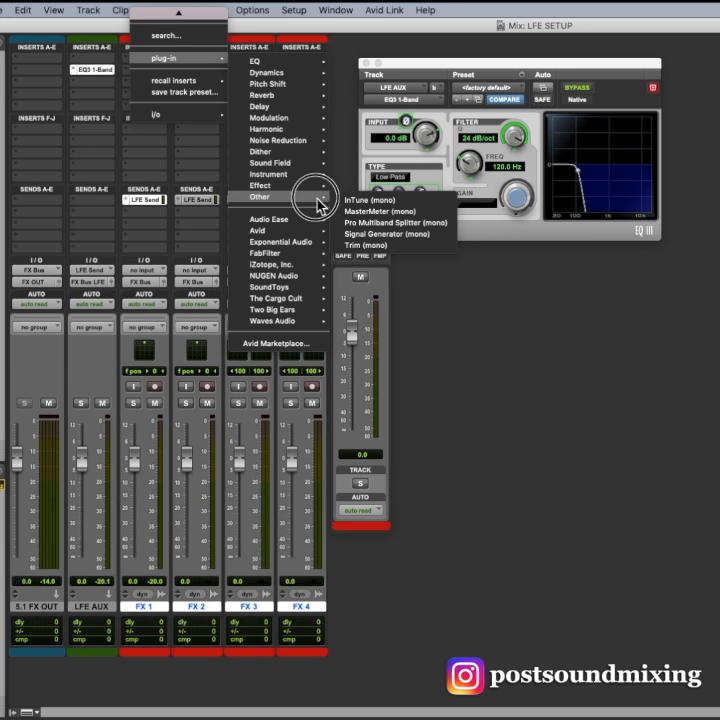
Insert the Signal Generator on FX 1 and choose its test waveform.
{"action": "left_click", "coordinate": [376, 222]}
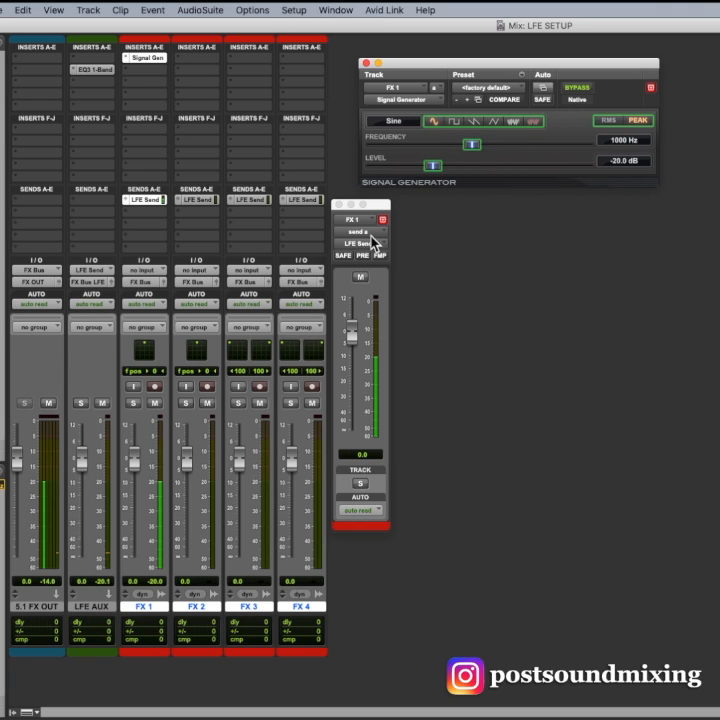
{"action": "mouse_move", "coordinate": [538, 138]}
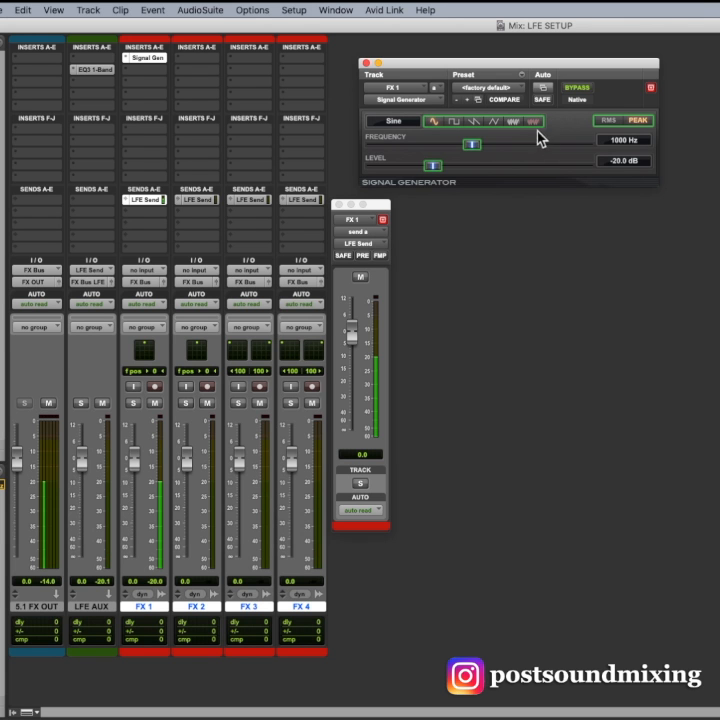
{"action": "left_click", "coordinate": [532, 122]}
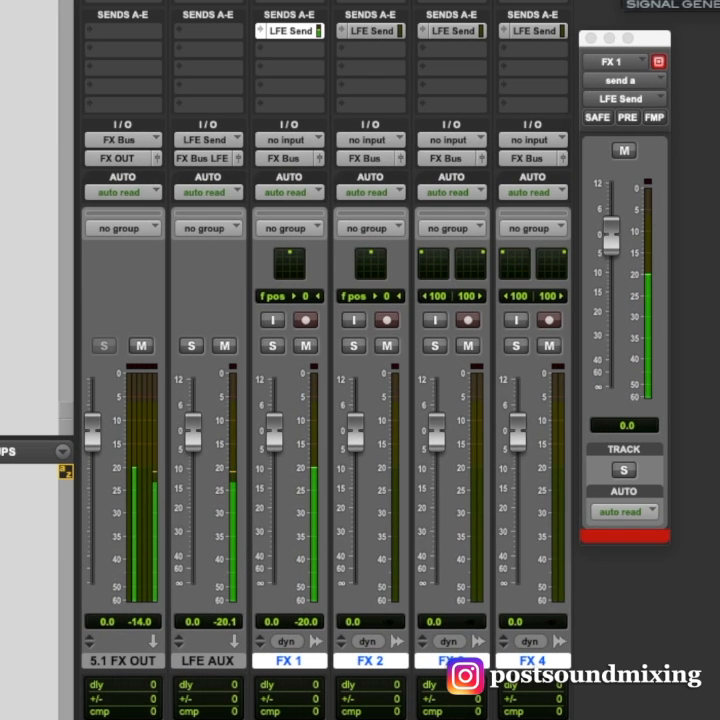
{"action": "mouse_move", "coordinate": [624, 240]}
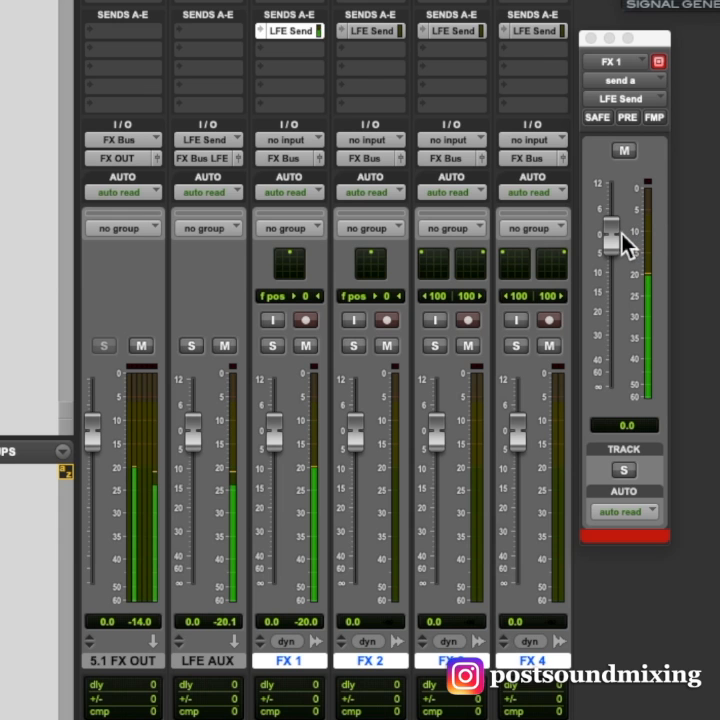
Sweep FX 1's LFE Send fader from minimum up to about +10 dB while watching the LFE AUX meter.
{"action": "left_click_drag", "start_coordinate": [616, 240], "coordinate": [610, 378]}
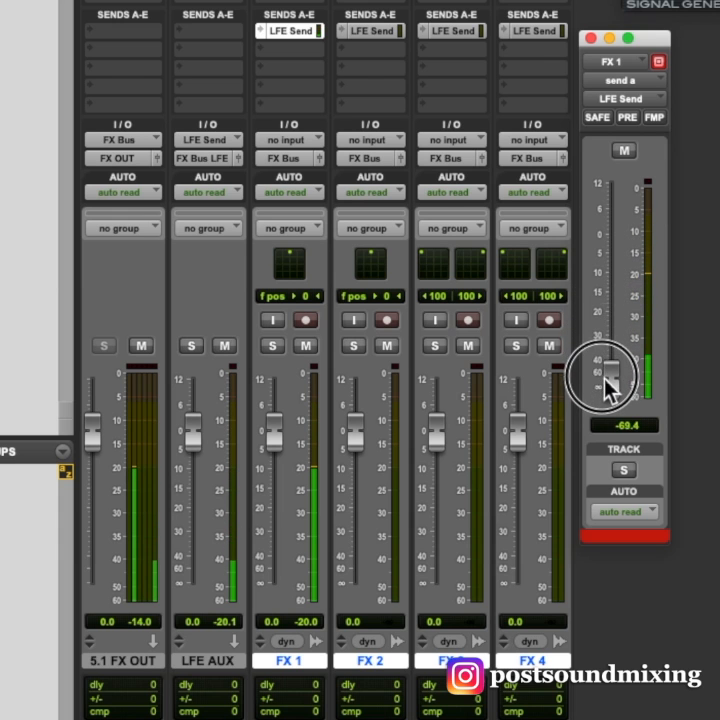
{"action": "left_click_drag", "start_coordinate": [610, 376], "coordinate": [616, 196]}
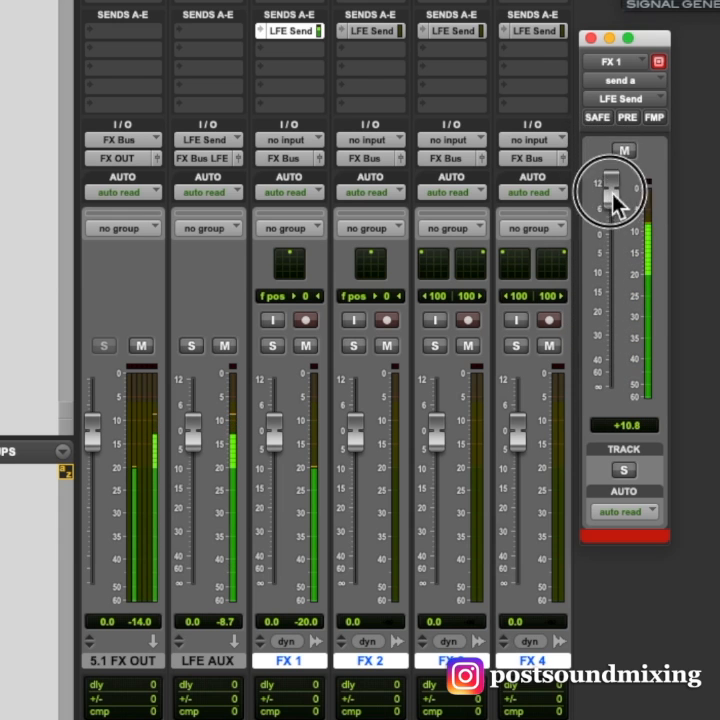
{"action": "left_click_drag", "start_coordinate": [616, 190], "coordinate": [616, 264]}
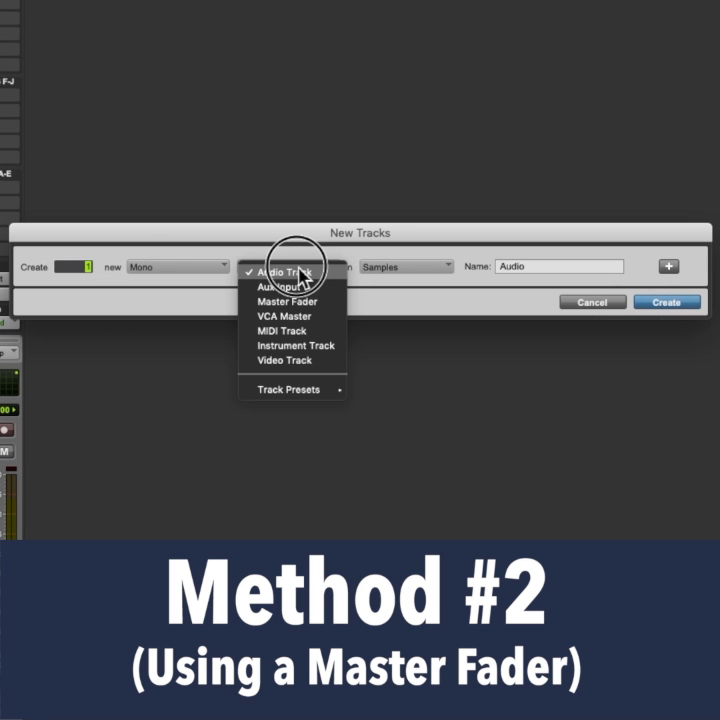
Create a new mono Master Fader track.
{"action": "left_click", "coordinate": [288, 302]}
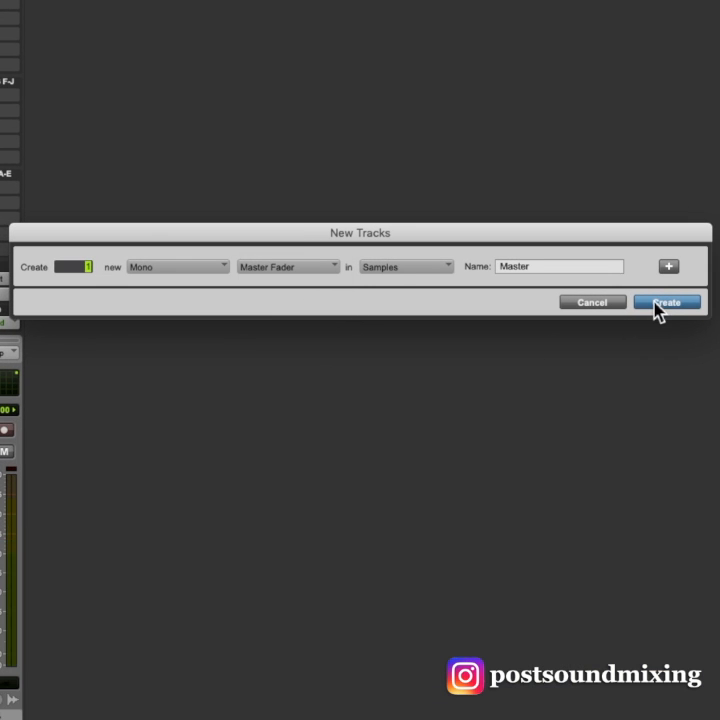
{"action": "left_click", "coordinate": [668, 302]}
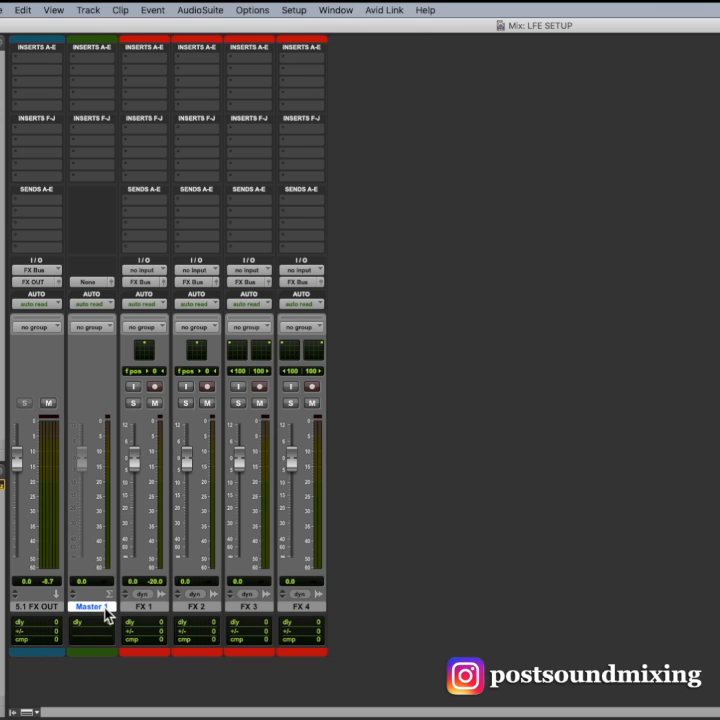
Rename the master fader track LFE MSTR.
{"action": "double_click", "coordinate": [92, 608]}
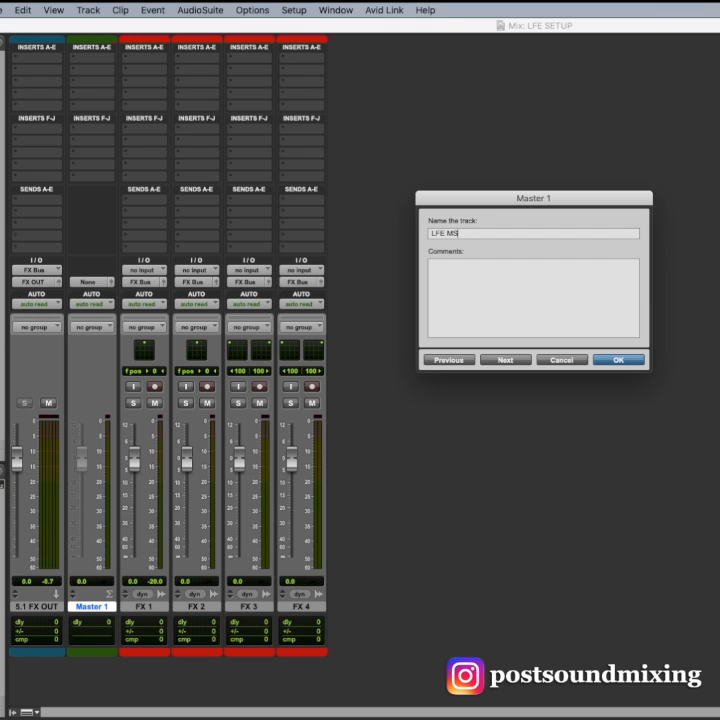
{"action": "left_click", "coordinate": [618, 360]}
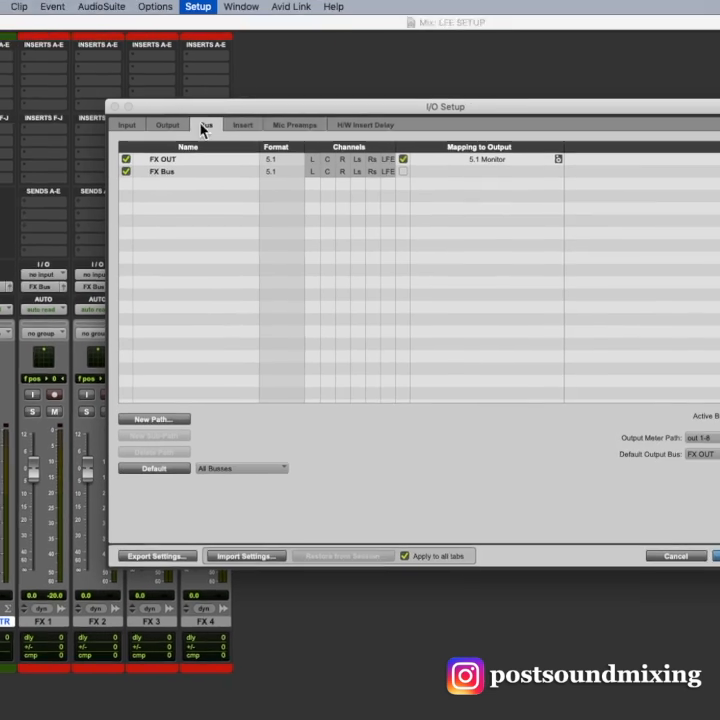
Add a mono sub-path FX Bus LFE on FX Bus's LFE channel and accept the I/O setup.
{"action": "left_click", "coordinate": [56, 444]}
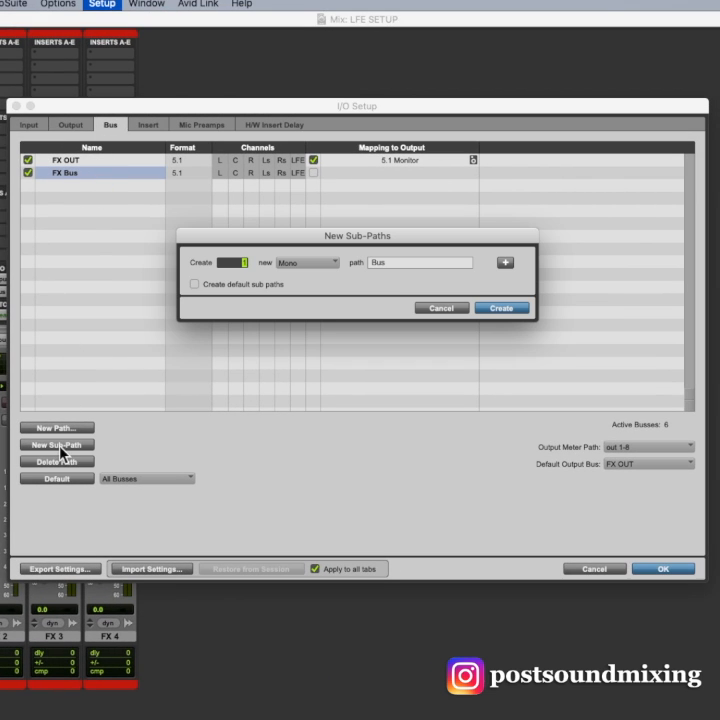
{"action": "left_click", "coordinate": [500, 308]}
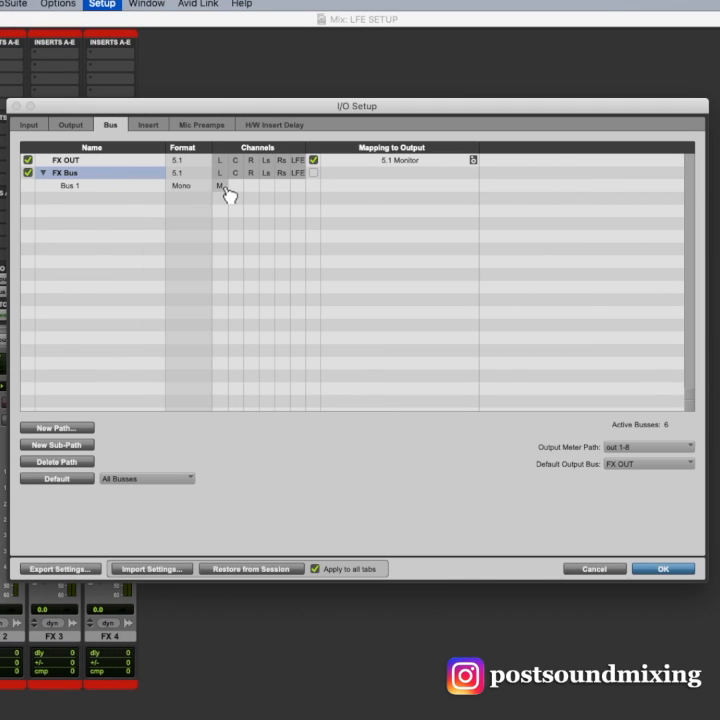
{"action": "double_click", "coordinate": [72, 184]}
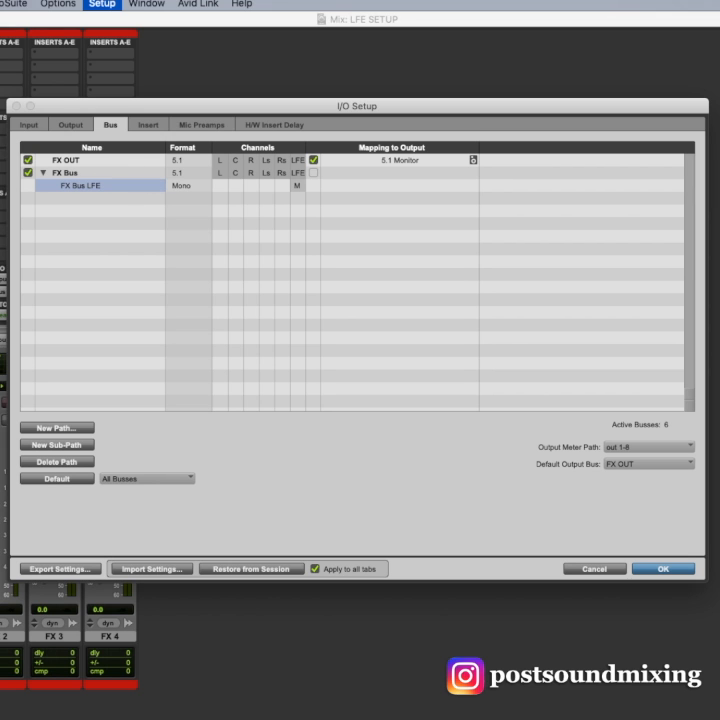
{"action": "left_click", "coordinate": [662, 568]}
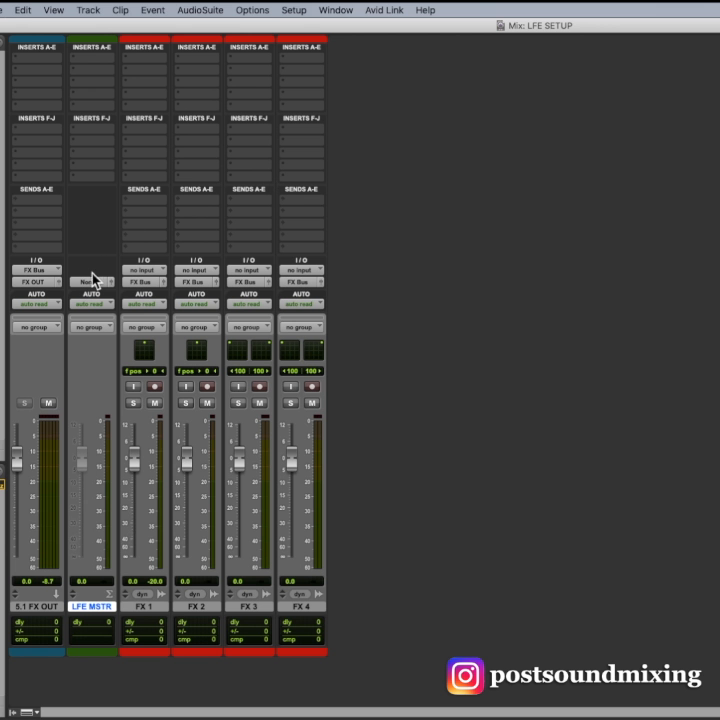
Insert EQ3 1-Band on LFE MSTR as a low-pass filter with a steepened slope.
{"action": "left_click", "coordinate": [90, 282]}
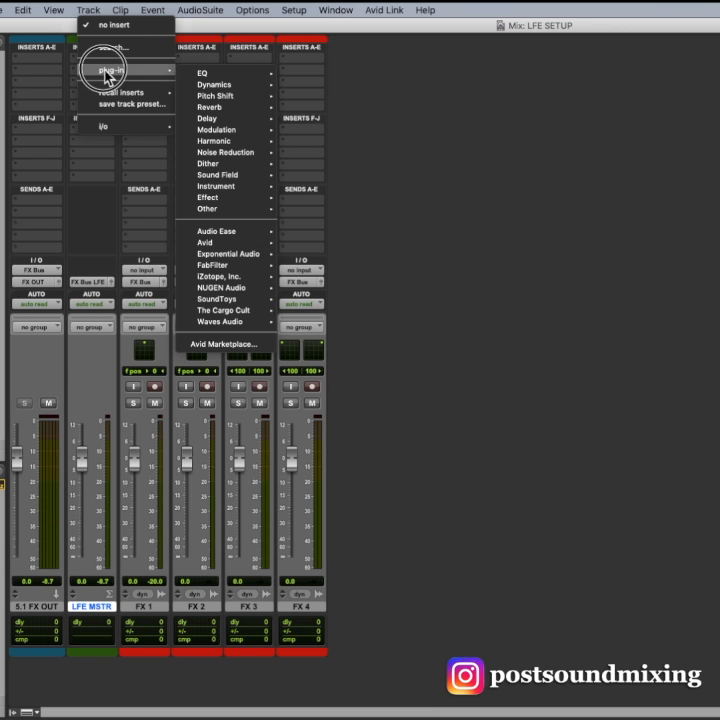
{"action": "left_click", "coordinate": [200, 72]}
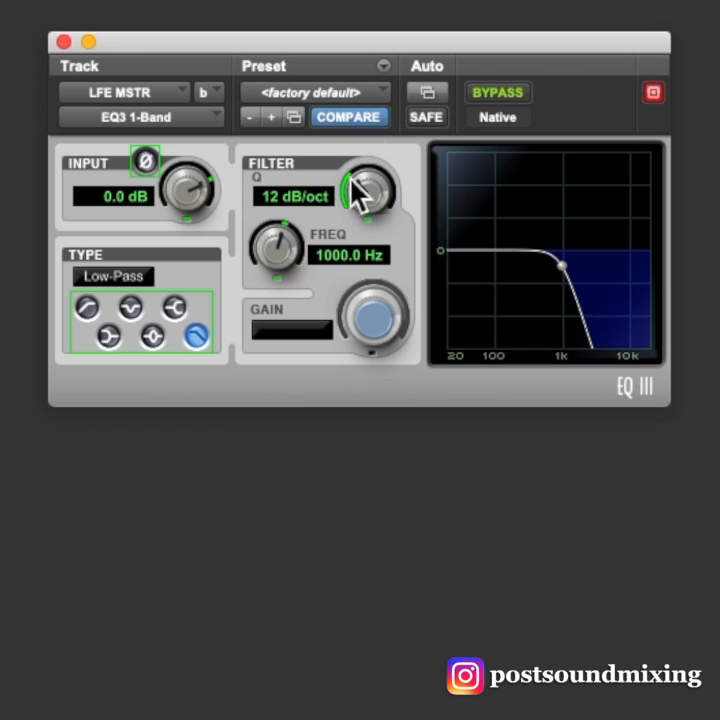
{"action": "left_click_drag", "start_coordinate": [368, 188], "coordinate": [376, 170]}
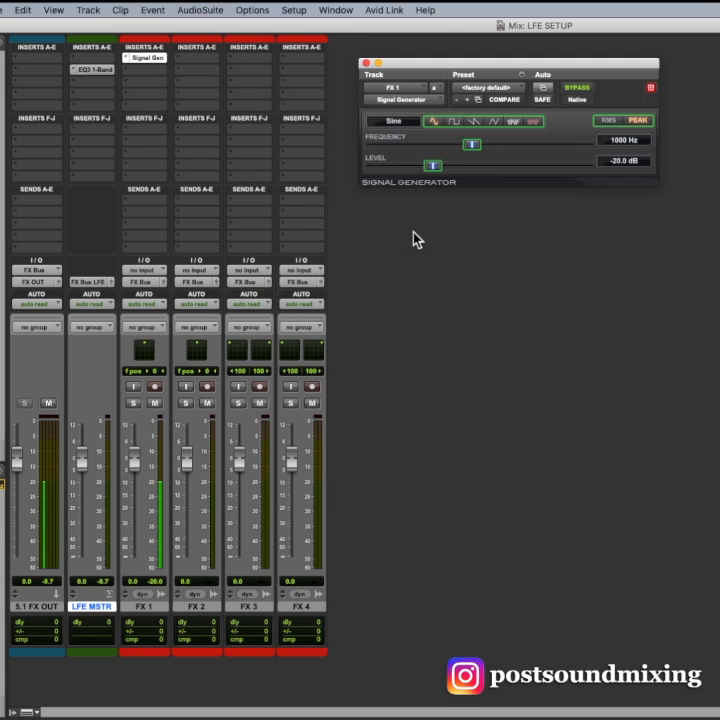
Raise the LFE fader in FX 1's surround panner so pink noise feeds LFE MSTR.
{"action": "left_click", "coordinate": [532, 122]}
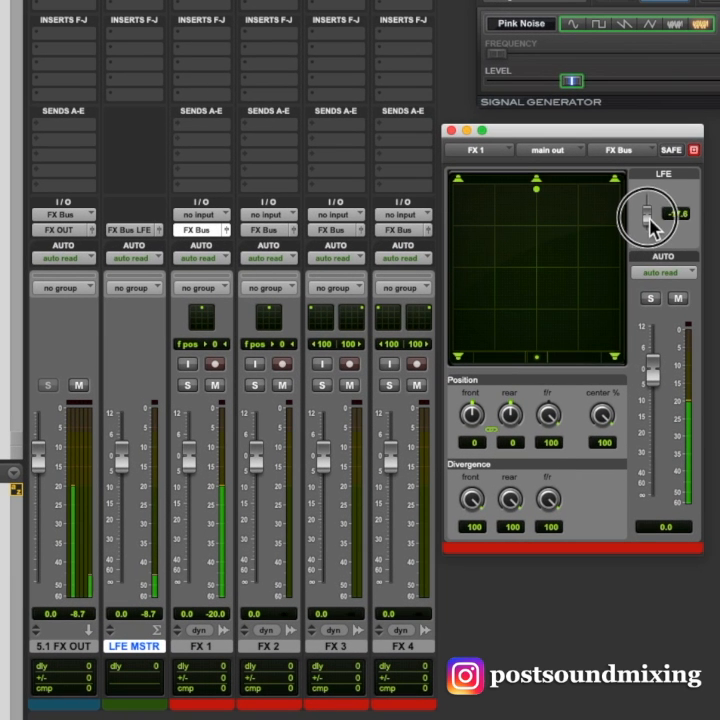
{"action": "left_click_drag", "start_coordinate": [648, 224], "coordinate": [644, 220]}
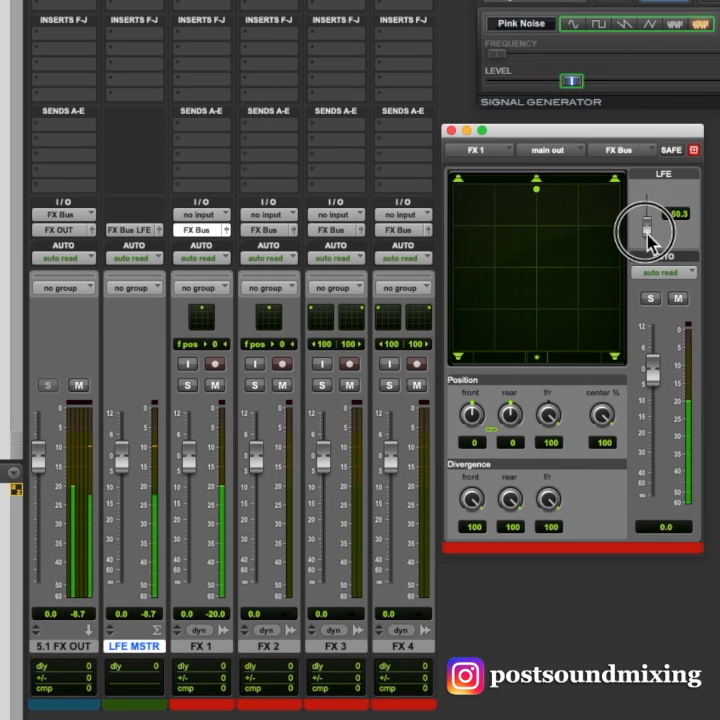